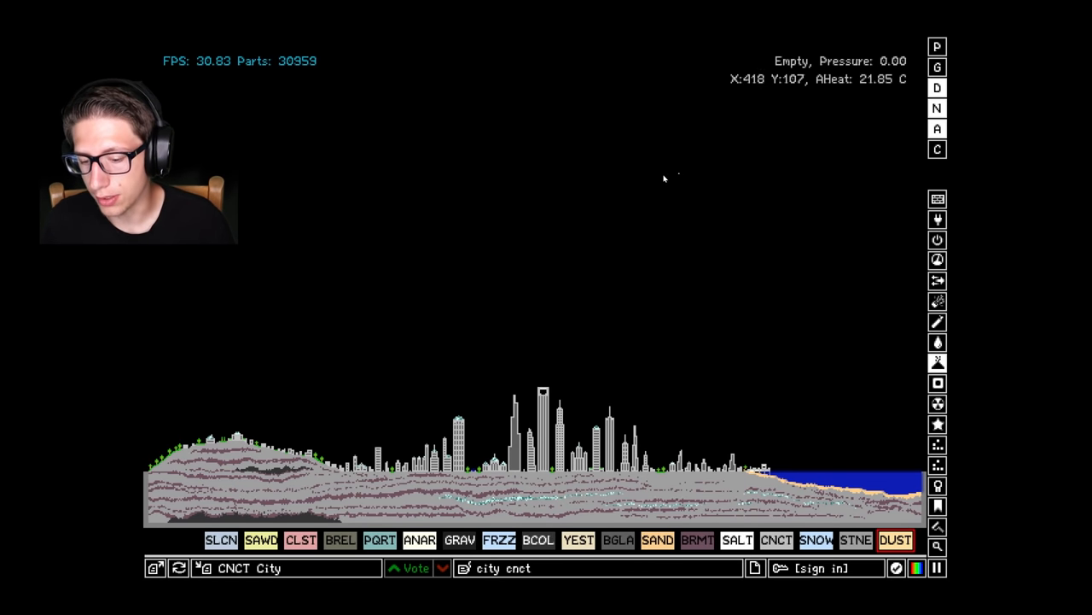
pyautogui.moveTo(619, 215)
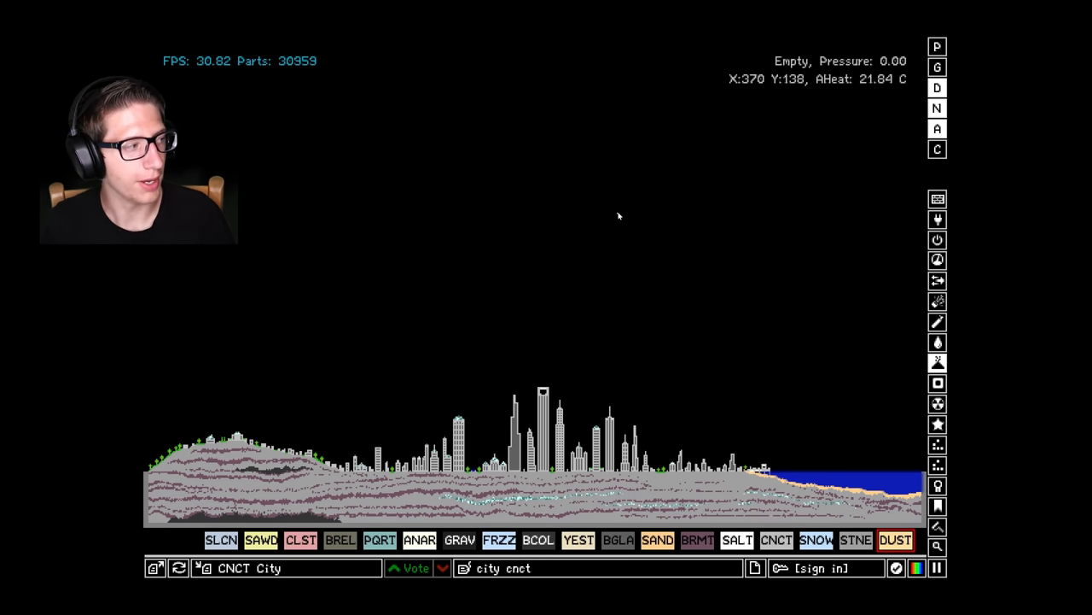
pyautogui.moveTo(478, 372)
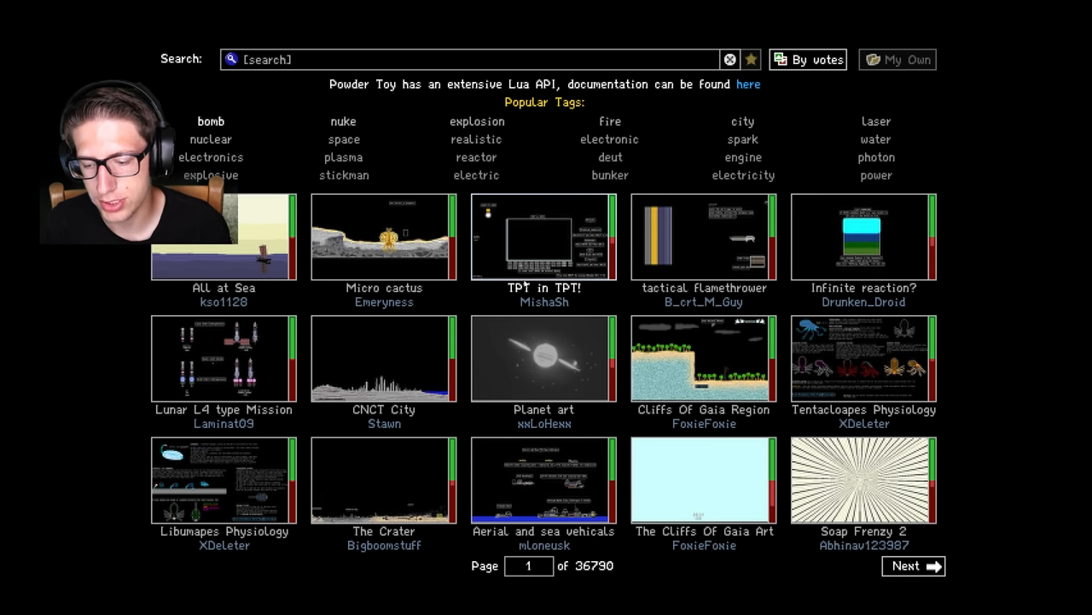
# Load the CNCT City save from the save browser
pyautogui.click(385, 359)
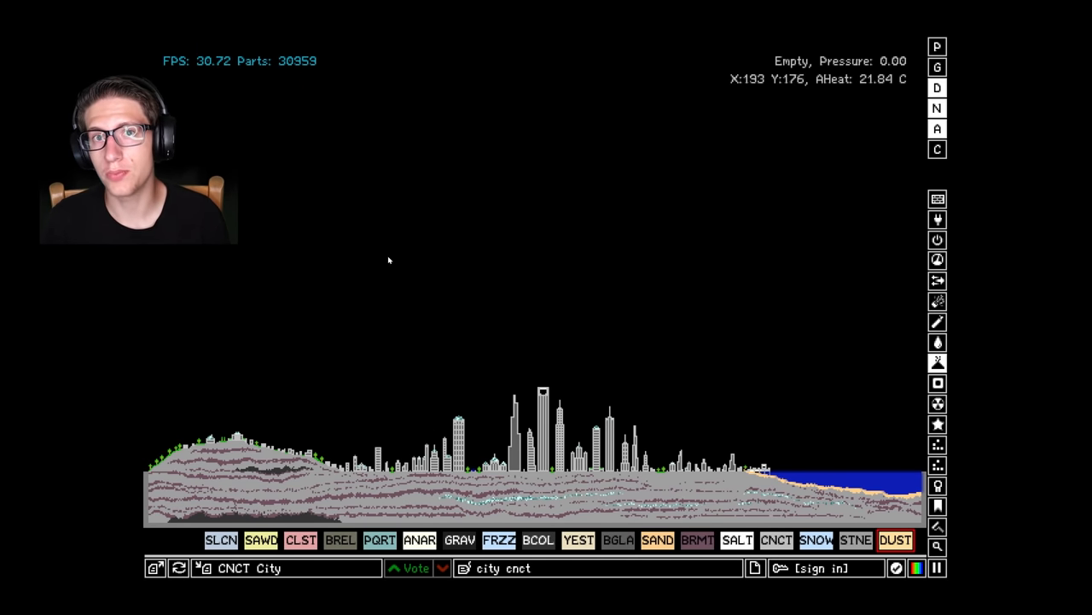
pyautogui.moveTo(836, 332)
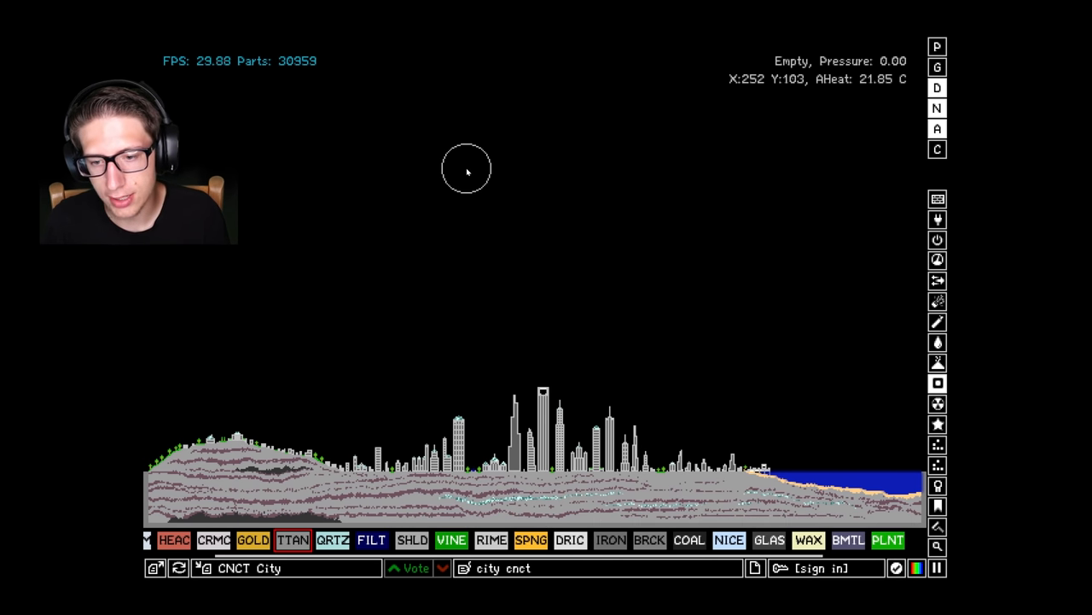
pyautogui.moveTo(510, 187)
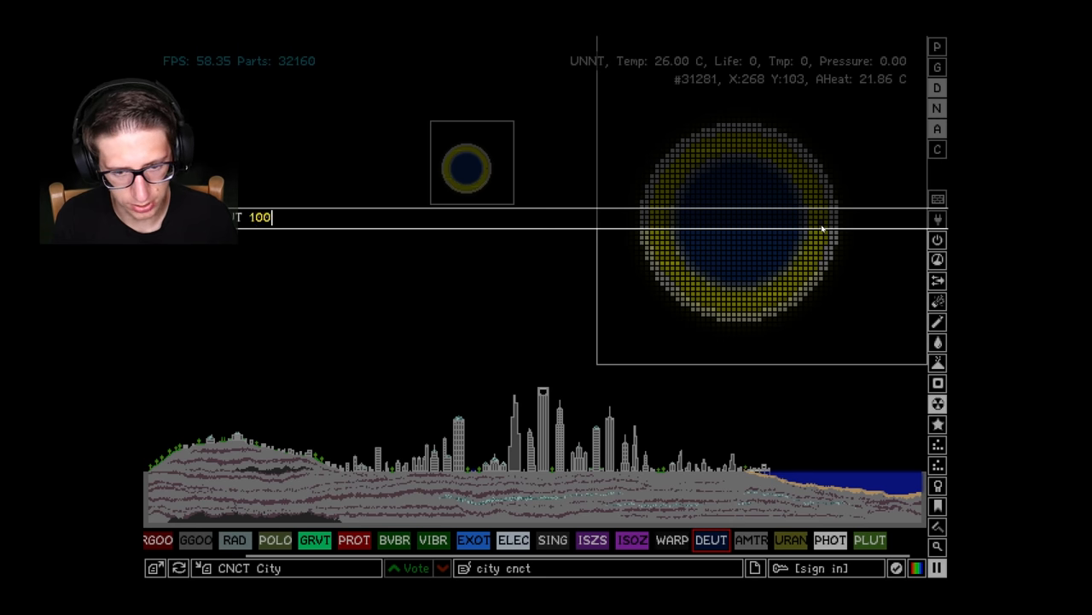
# Run the console command that turns the ball's core light blue, and set Edge Mode to Solid
pyautogui.press('Return')
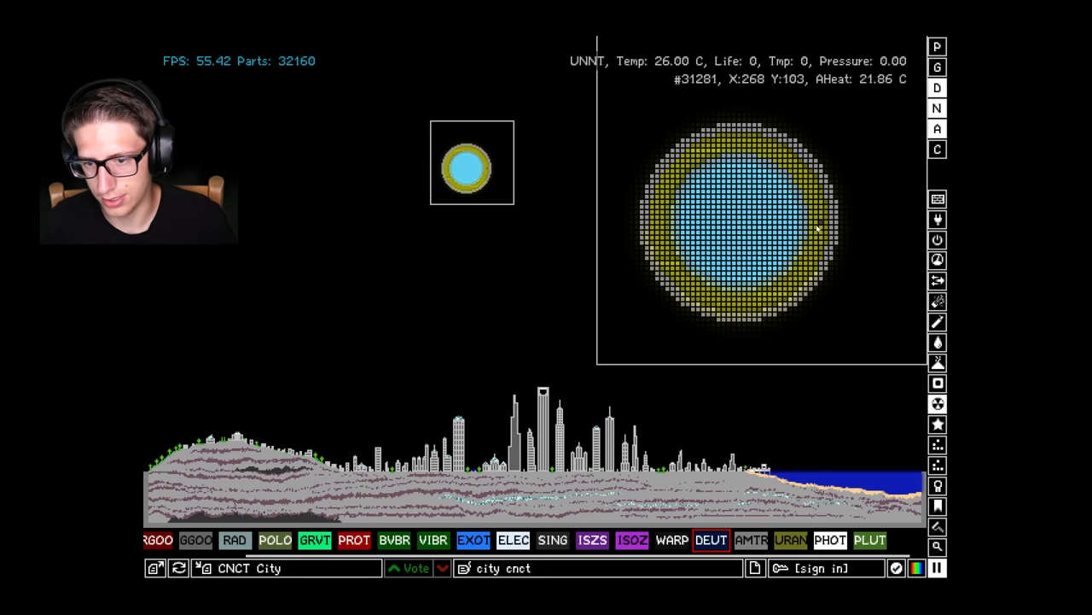
pyautogui.moveTo(733, 222)
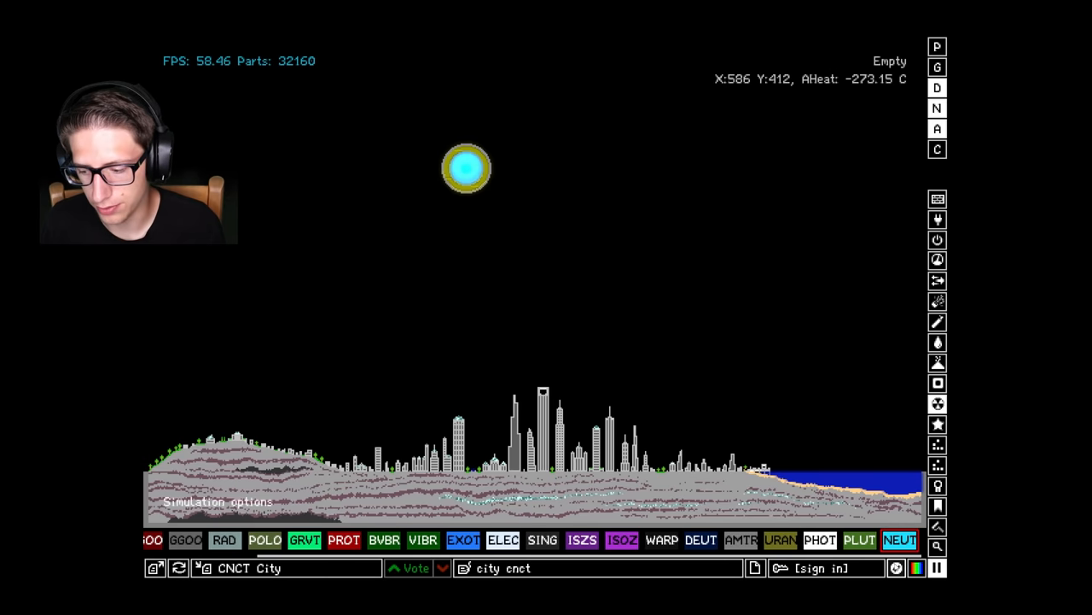
pyautogui.click(217, 501)
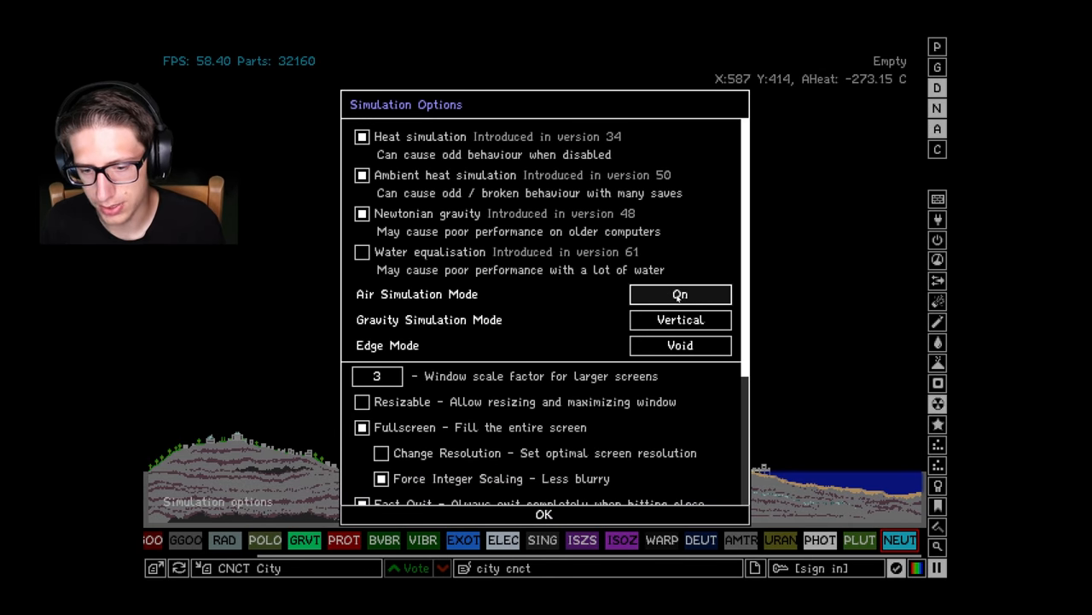
pyautogui.click(679, 345)
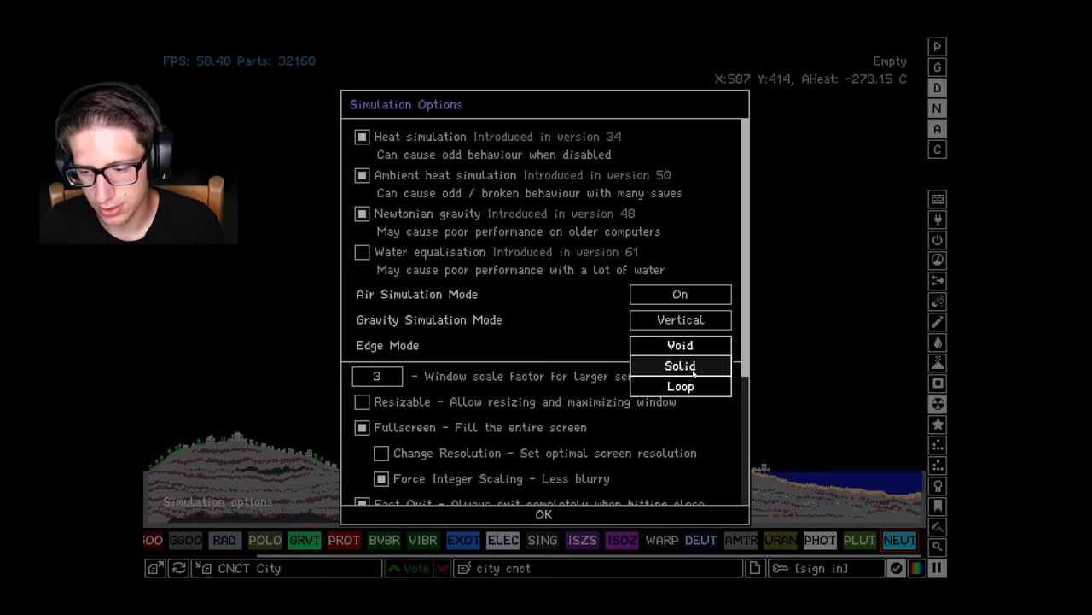
pyautogui.click(680, 366)
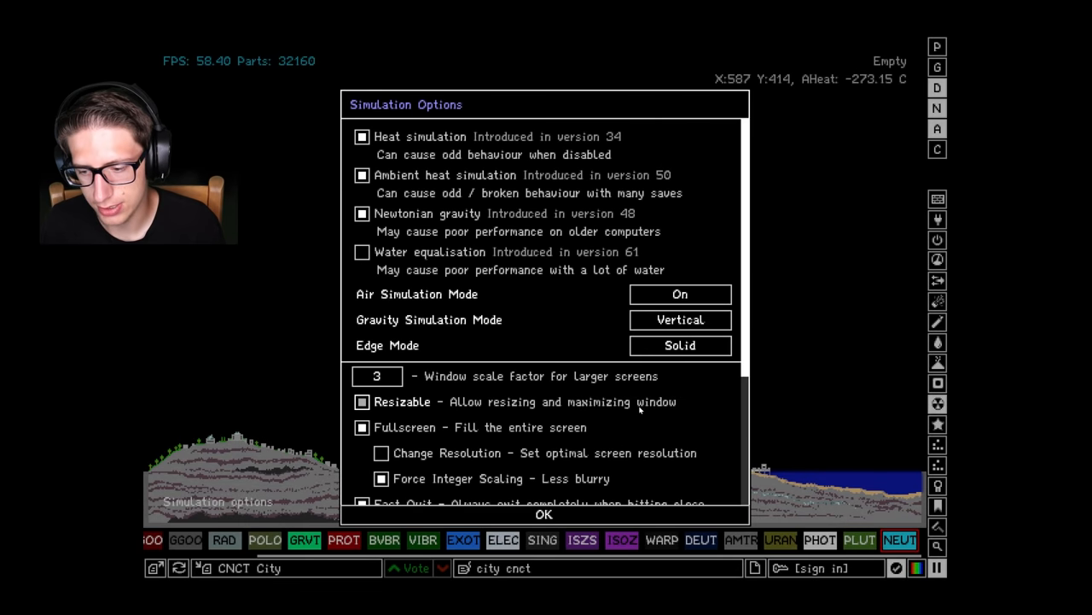
pyautogui.click(543, 514)
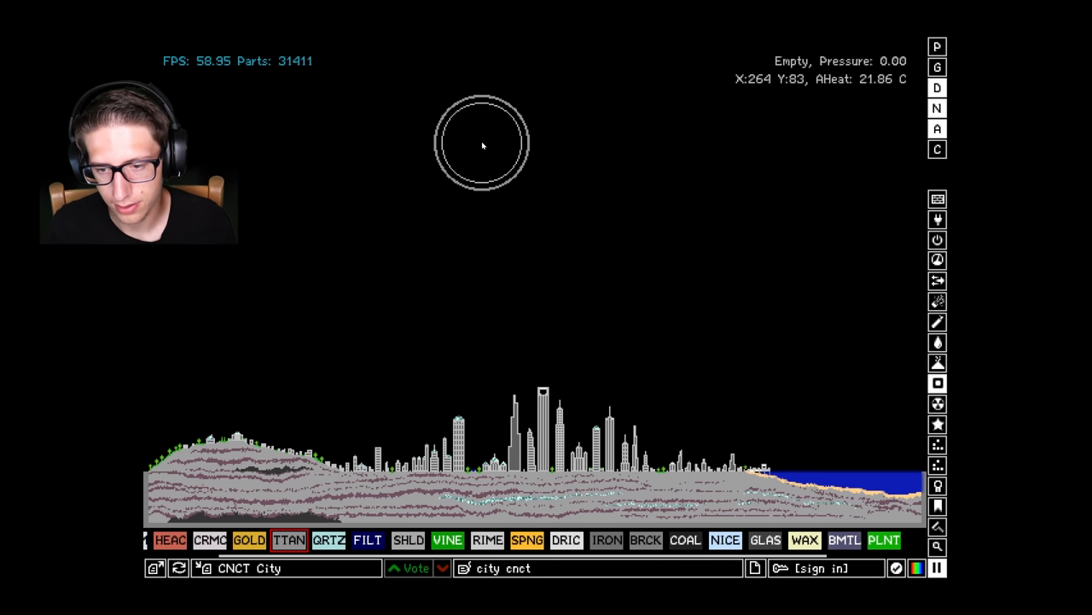
# Add a smaller titanium ring inside the first and fill between them with ununtrium
pyautogui.click(482, 143)
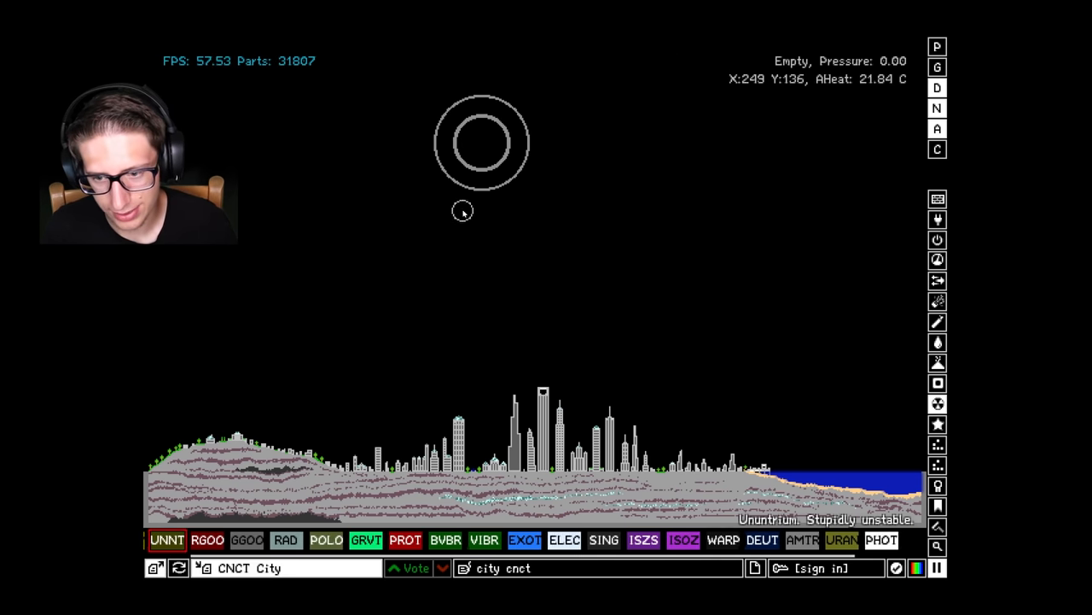
pyautogui.click(206, 539)
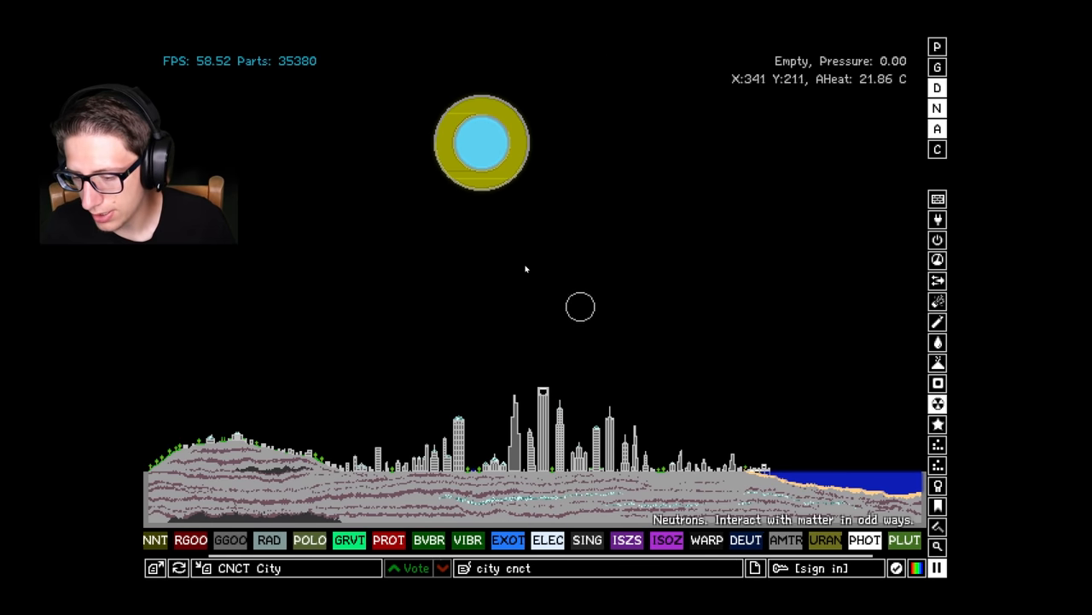
pyautogui.moveTo(480, 142)
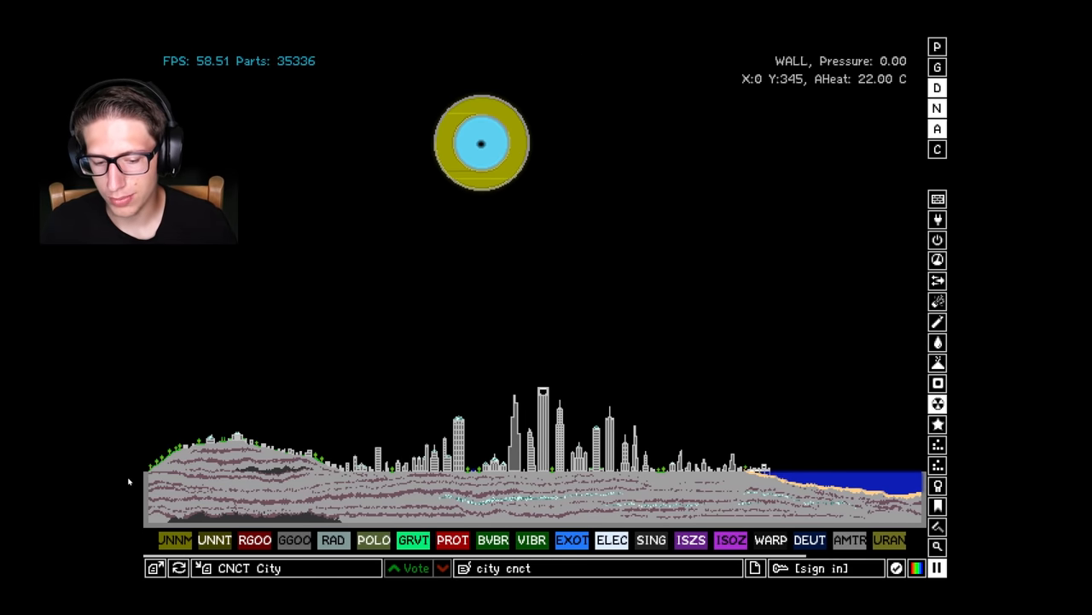
# Switch to the Tools category to clear the sphere from the sky
pyautogui.click(937, 362)
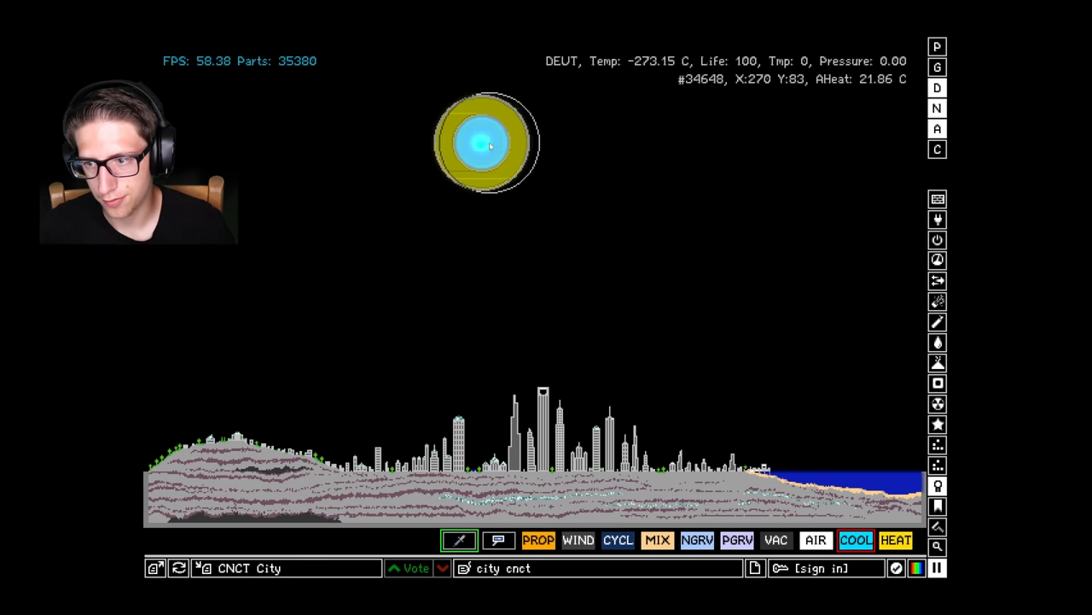
pyautogui.moveTo(625, 176)
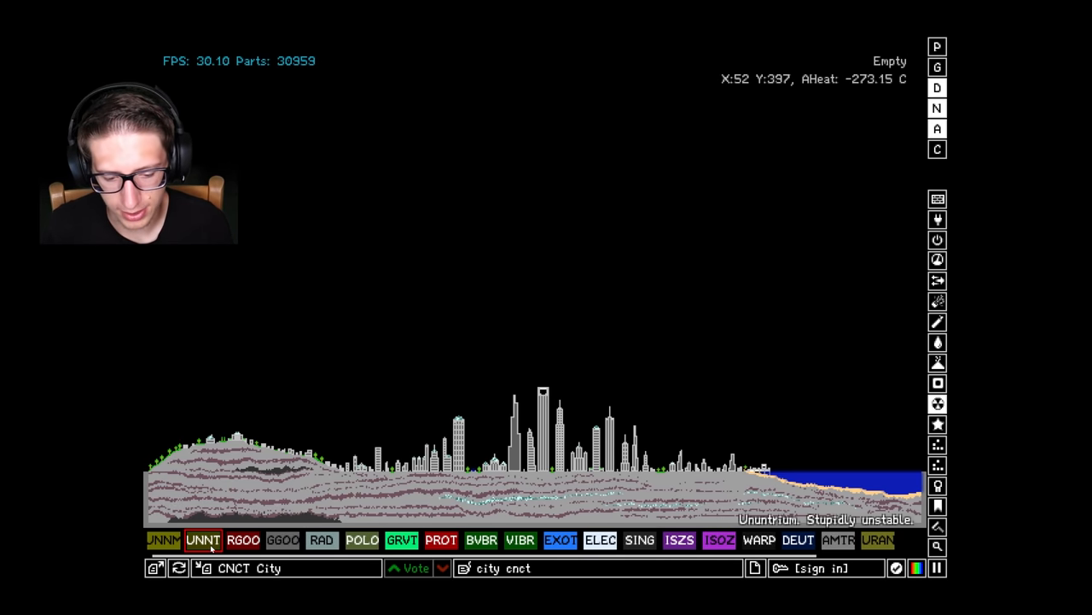
# Select titanium (TTAN) from the Solids category
pyautogui.moveTo(146, 356); pyautogui.dragTo(265, 340)
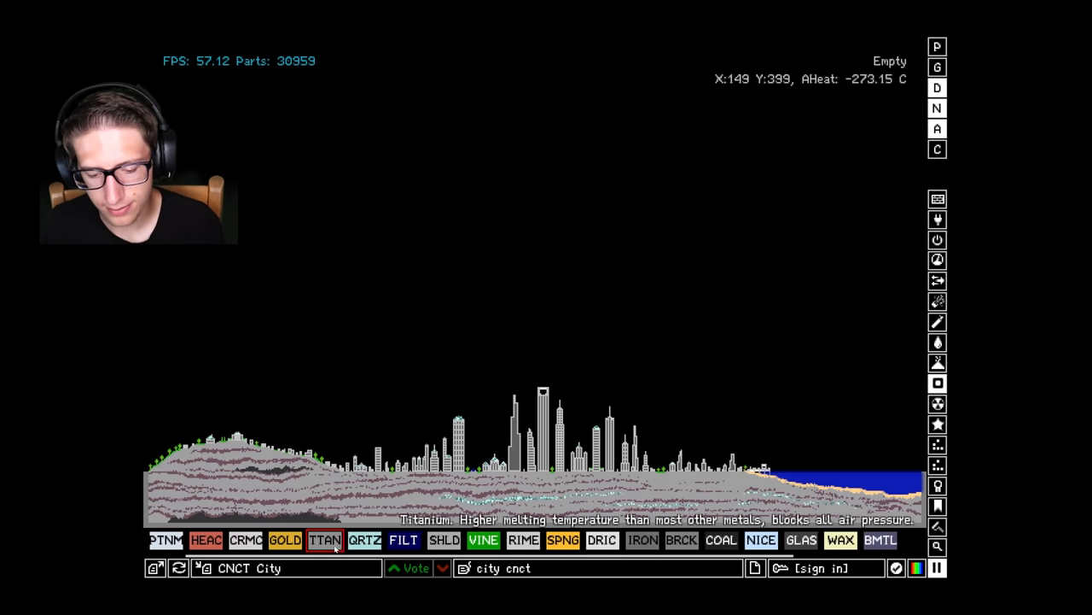
pyautogui.moveTo(372, 374)
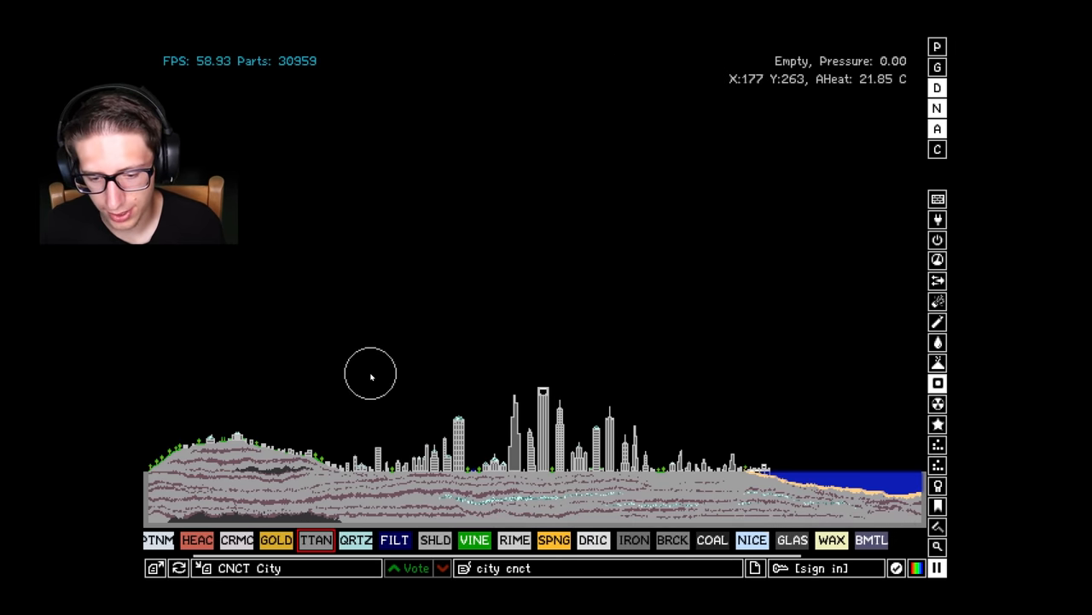
# Draw a titanium ring in the sky above the city centre
pyautogui.click(370, 374)
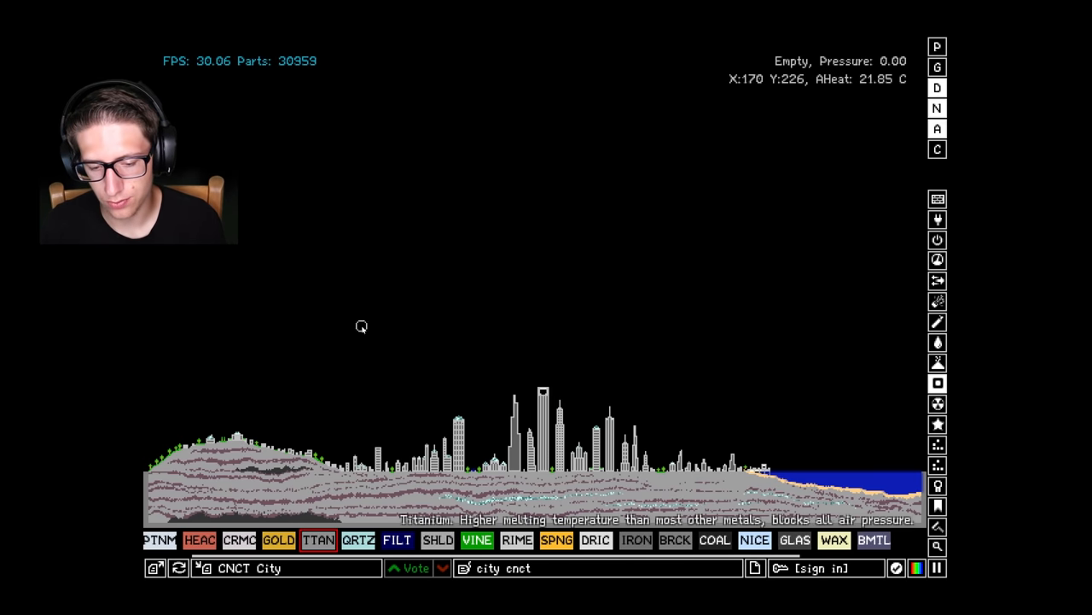
pyautogui.moveTo(342, 343)
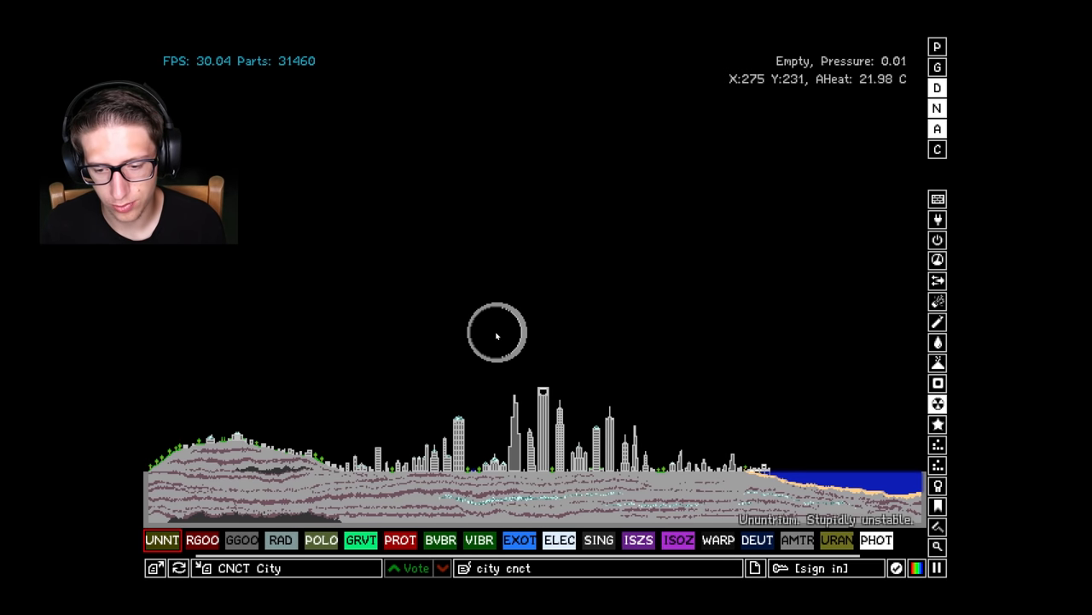
# Fill the titanium ring with ununtrium
pyautogui.click(497, 333)
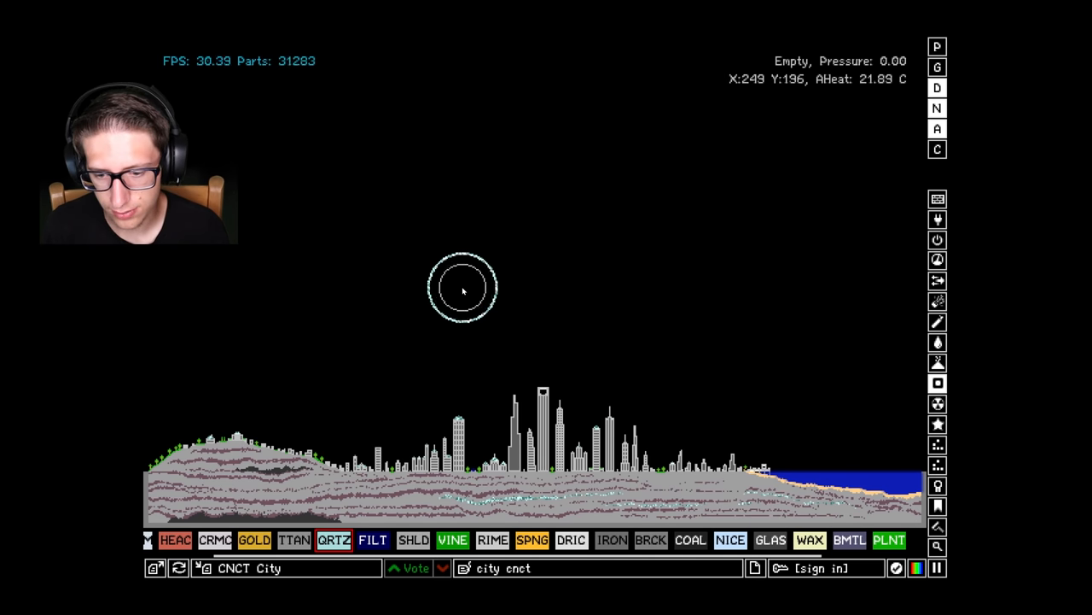
# Fill the ring's interior with ununtrium, then add deuterium inside it
pyautogui.click(462, 288)
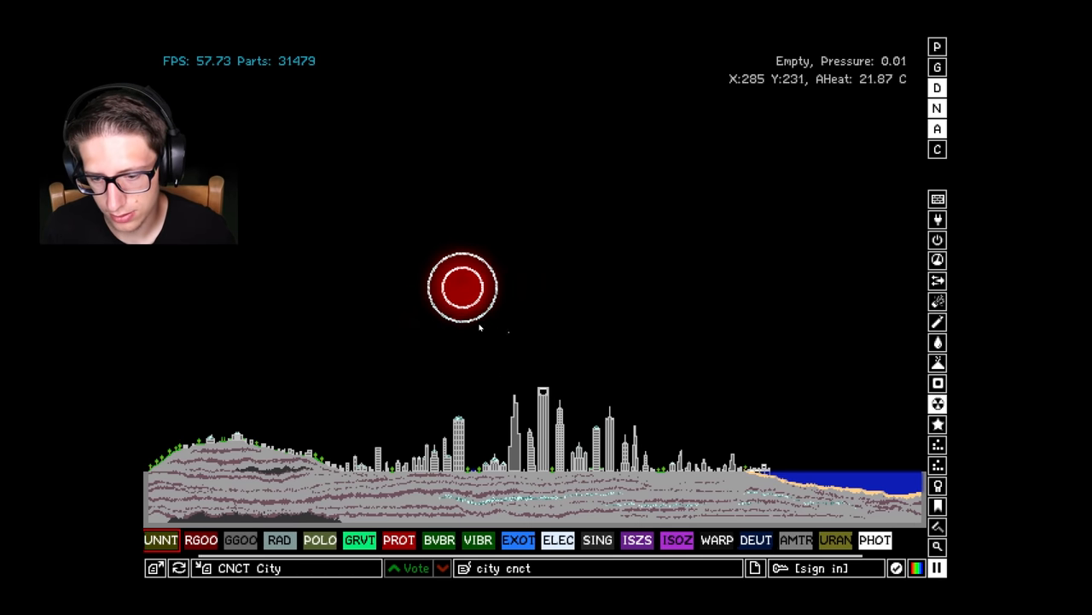
pyautogui.click(724, 540)
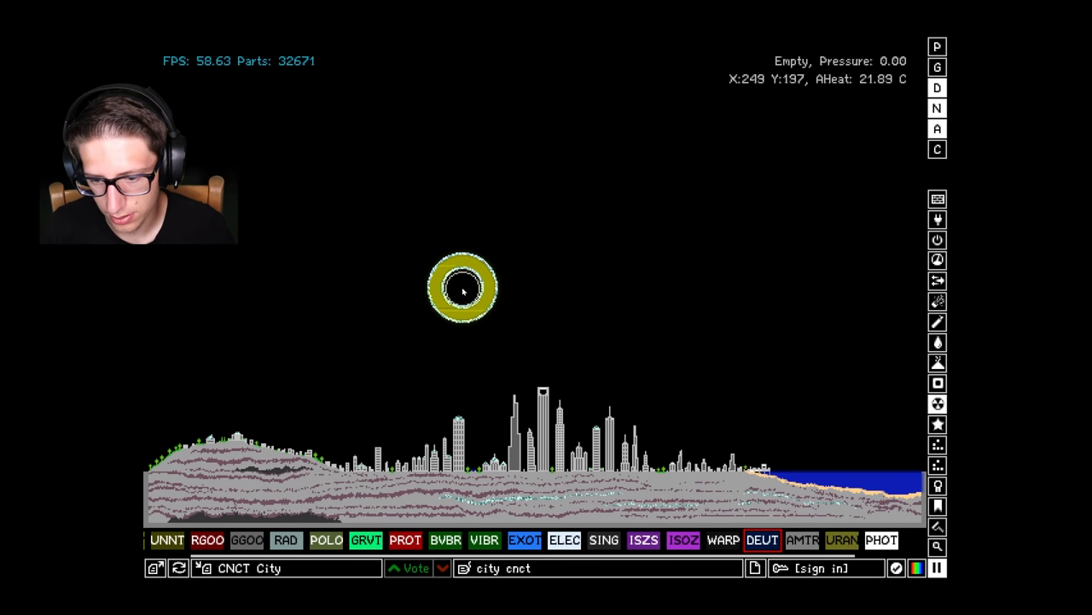
pyautogui.click(465, 288)
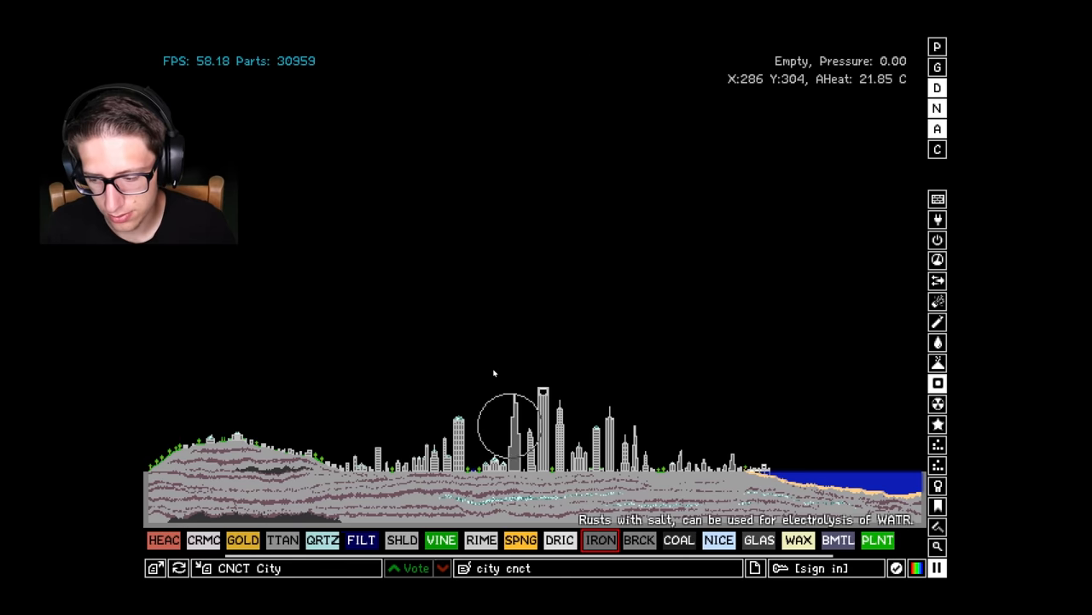
pyautogui.moveTo(459, 284)
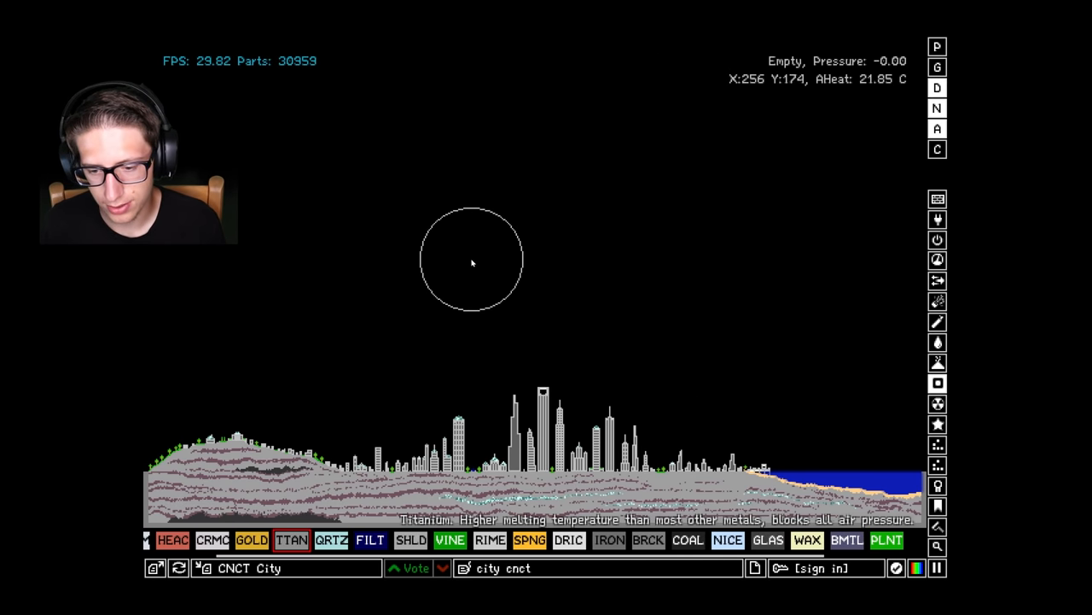
# Draw a titanium circle above the city and let the bomb drop and explode
pyautogui.click(471, 258)
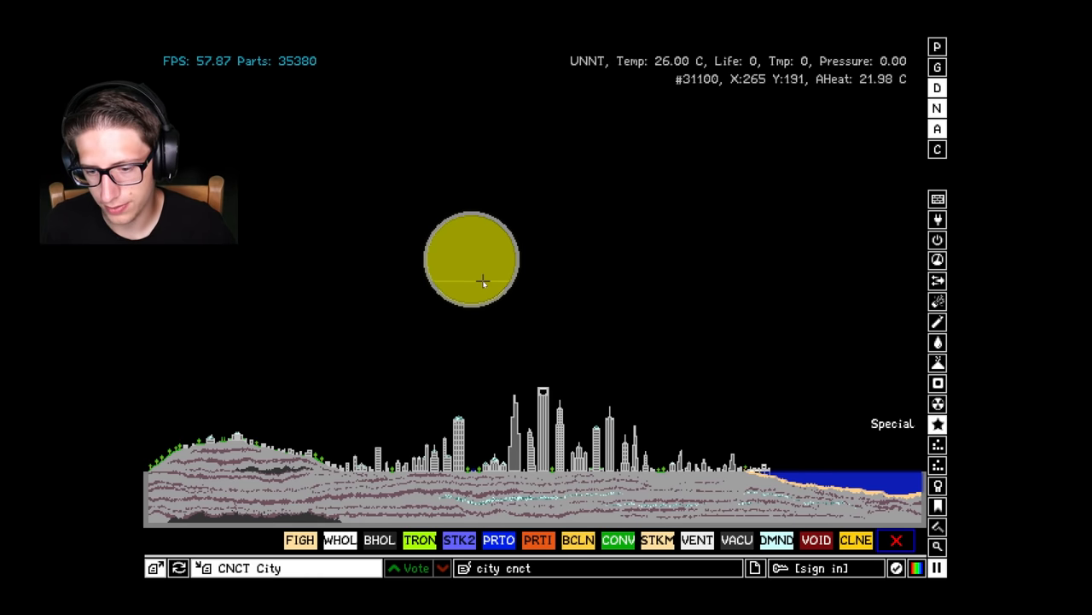
pyautogui.click(937, 382)
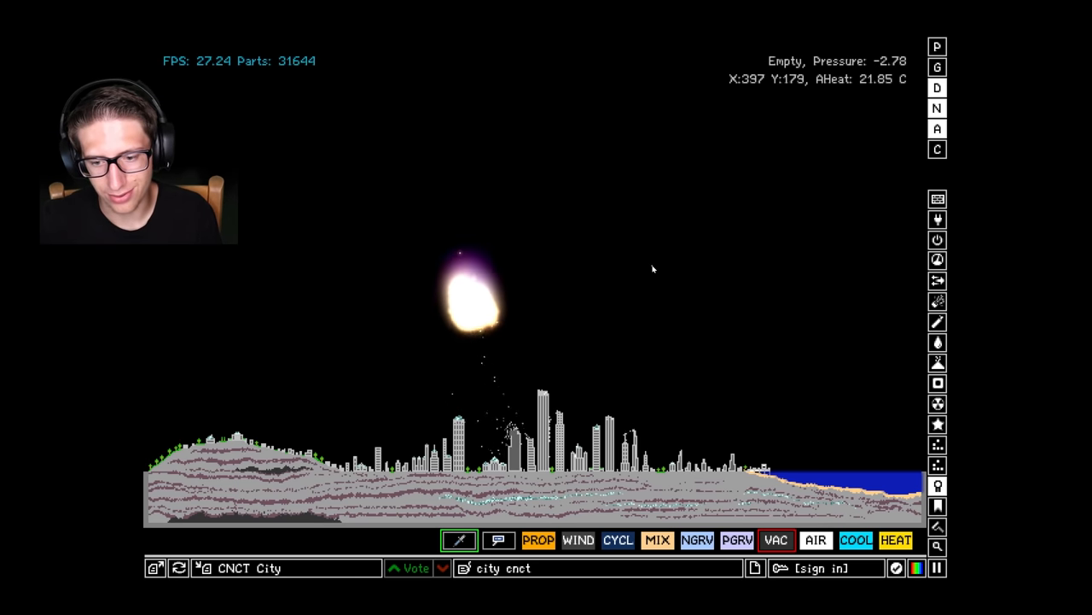
pyautogui.moveTo(635, 281)
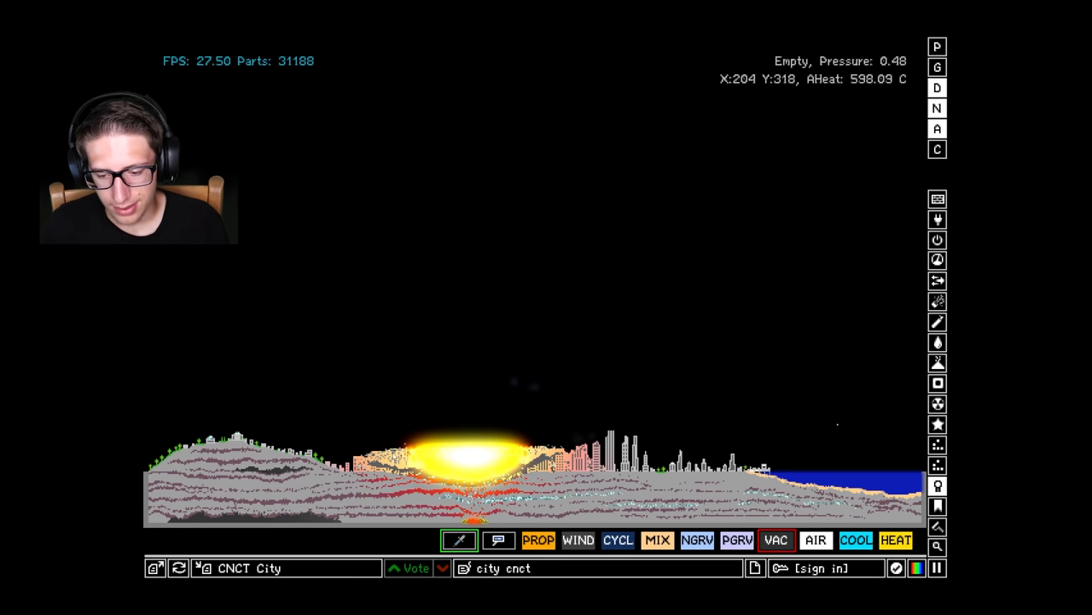
# Reload the city and bury an ununtrium ball in the ground left of the skyline
pyautogui.click(177, 568)
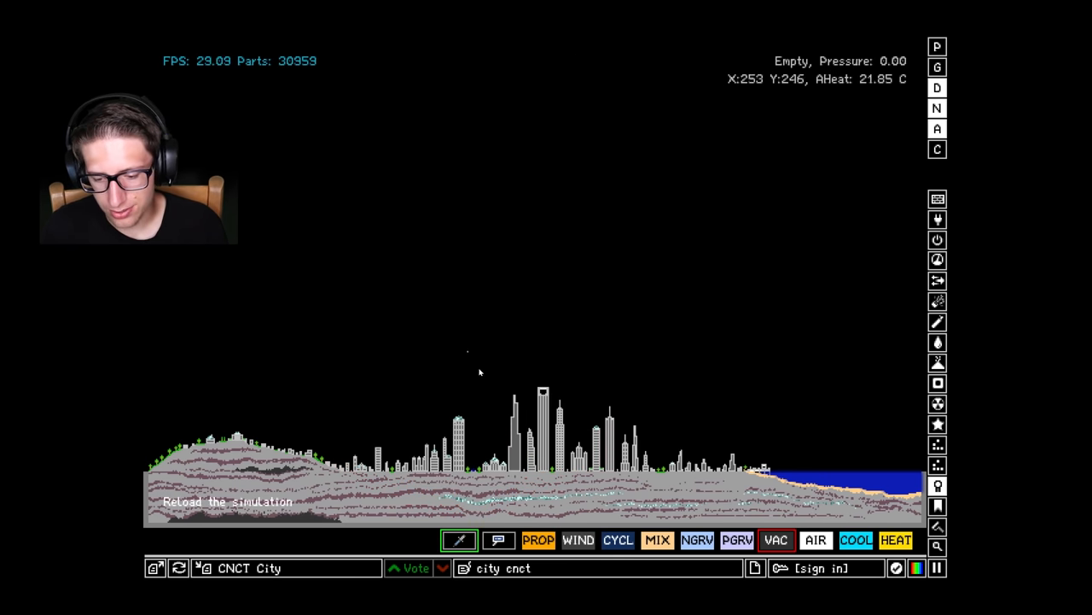
pyautogui.moveTo(655, 418)
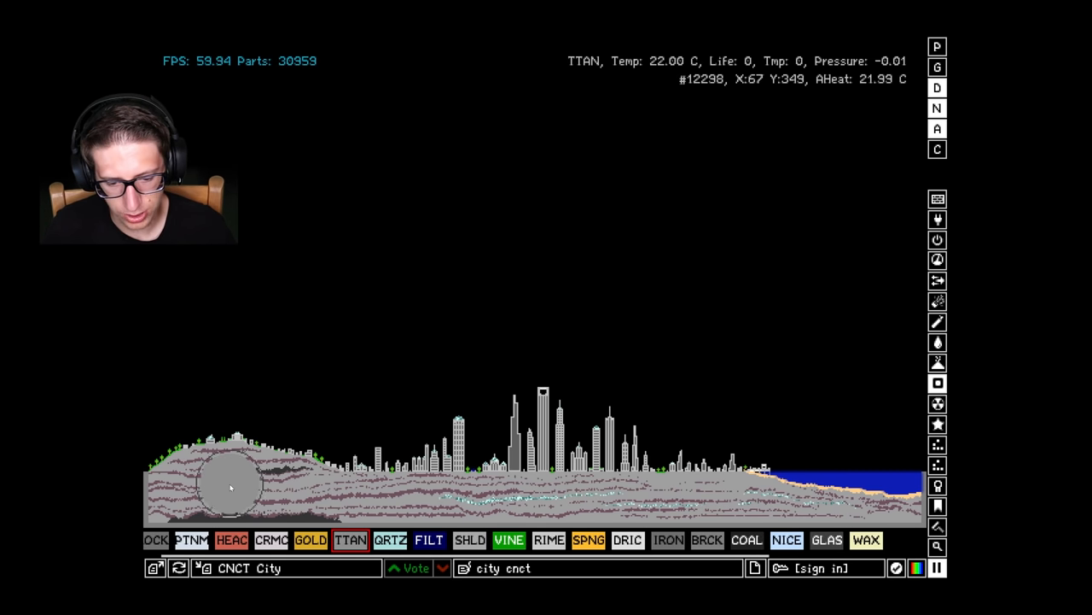
pyautogui.click(231, 484)
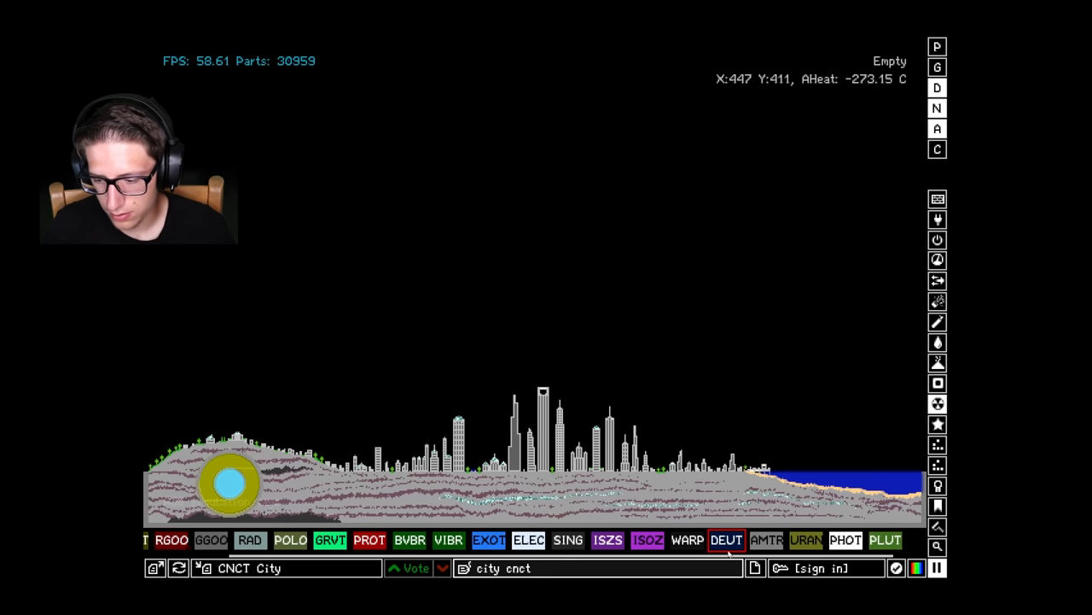
pyautogui.click(937, 464)
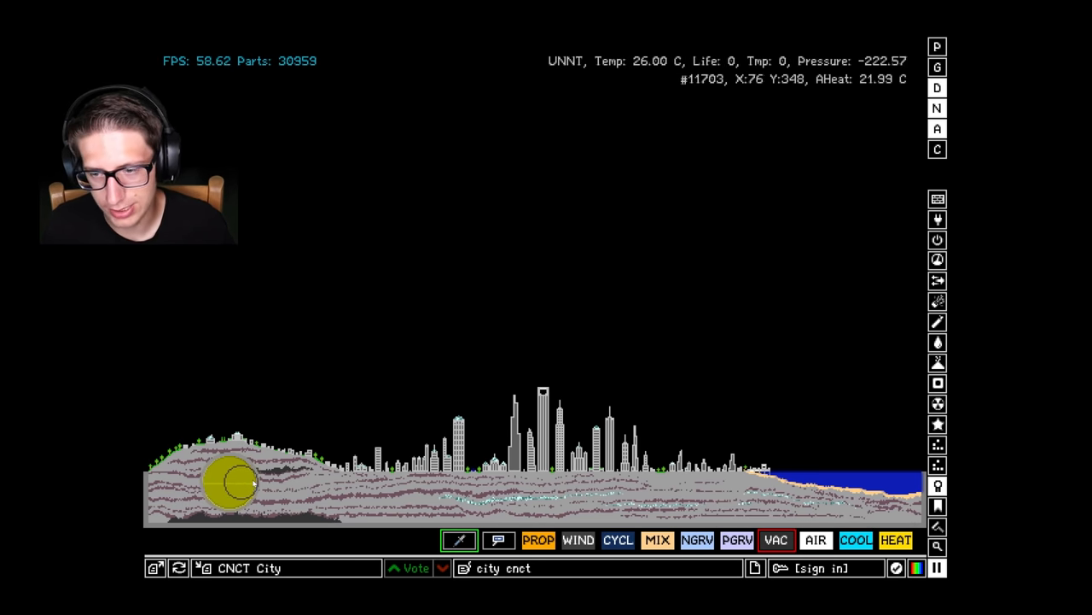
# Let the buried ununtrium detonate and melt the city centre into a molten crater
pyautogui.click(228, 481)
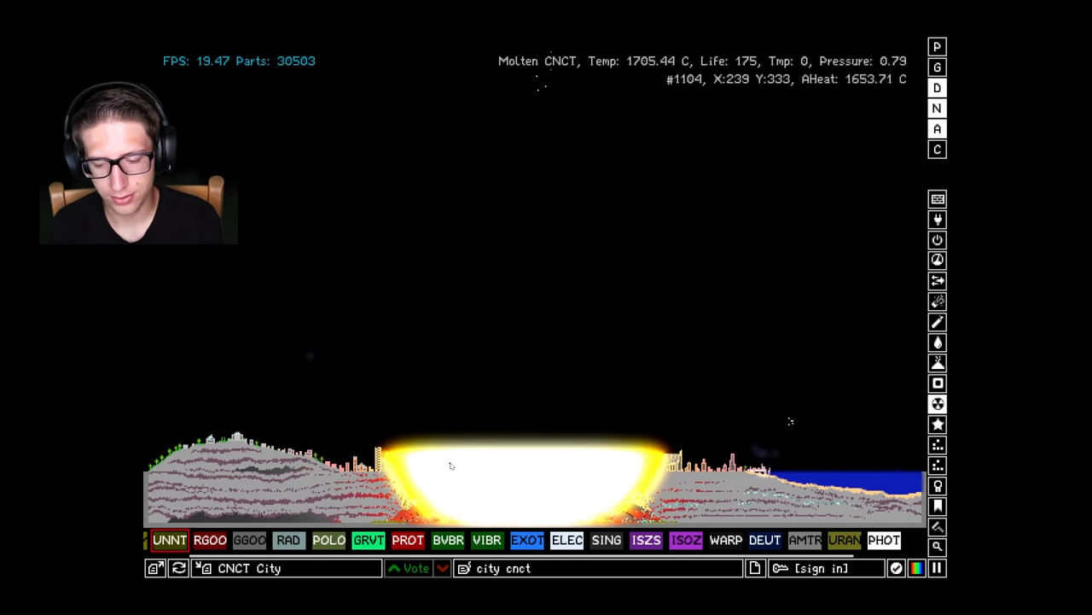
# Reload the CNCT City simulation to restore the intact city
pyautogui.click(179, 567)
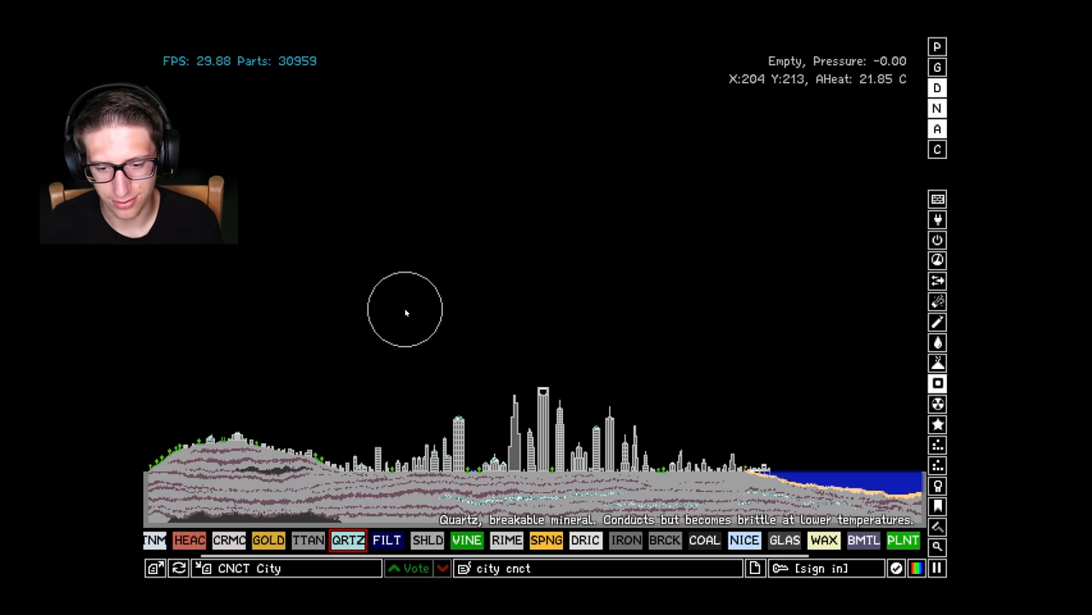
# Draw a thick quartz ring in the sky and place ununtrium inside it
pyautogui.click(423, 290)
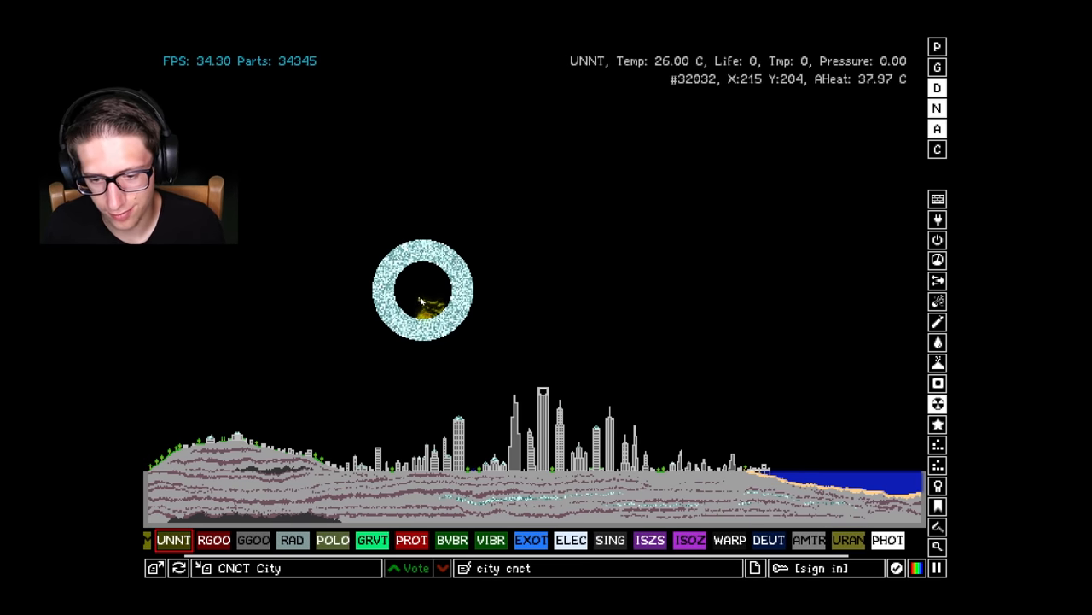
pyautogui.click(423, 311)
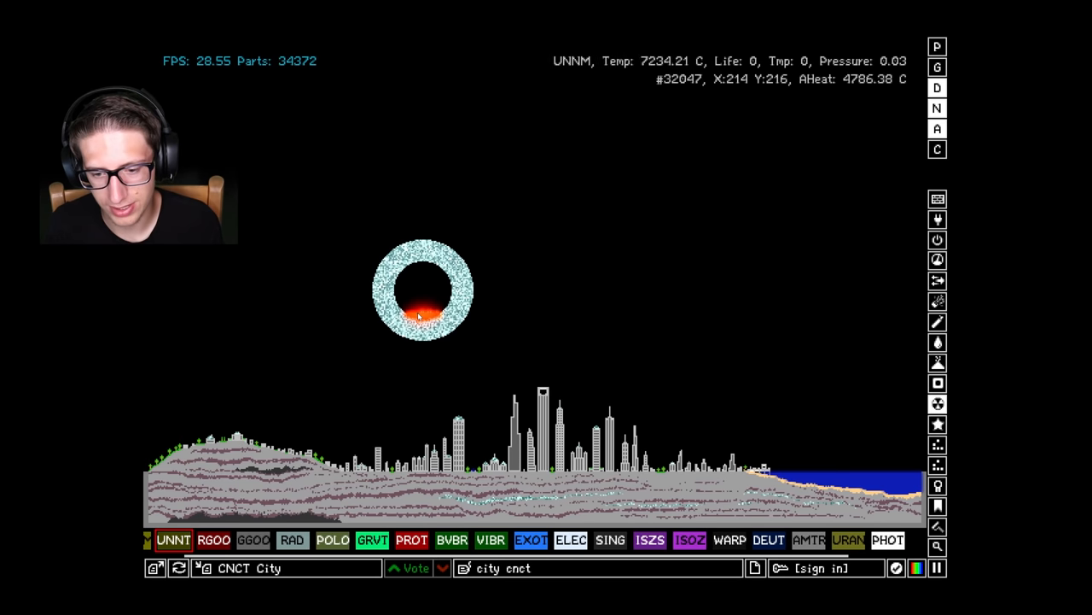